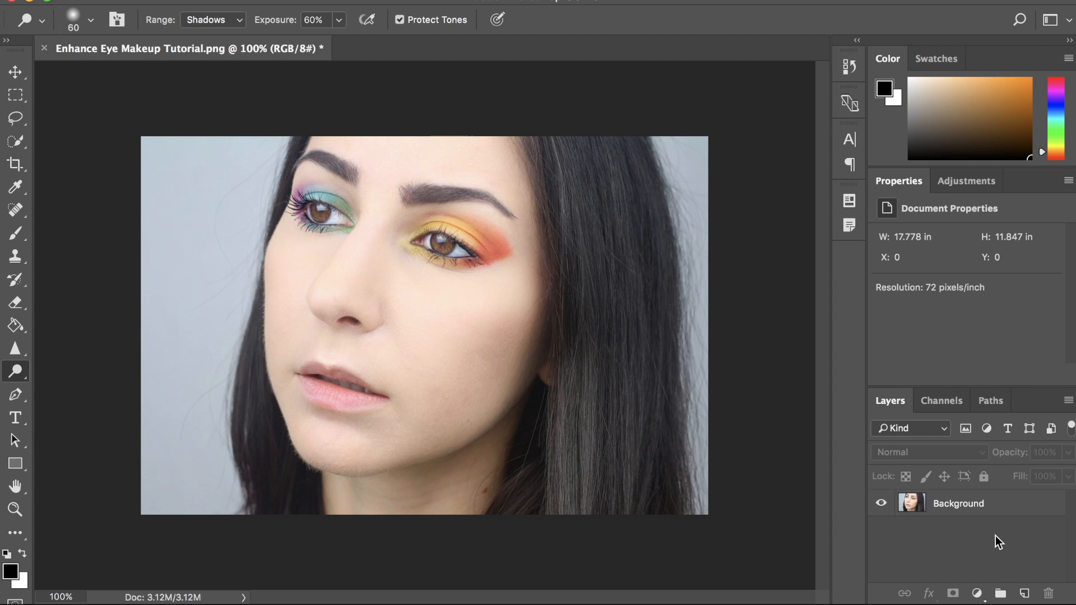
- Duplicate the Background layer with Cmd+J to create Background copy
left_click(959, 503)
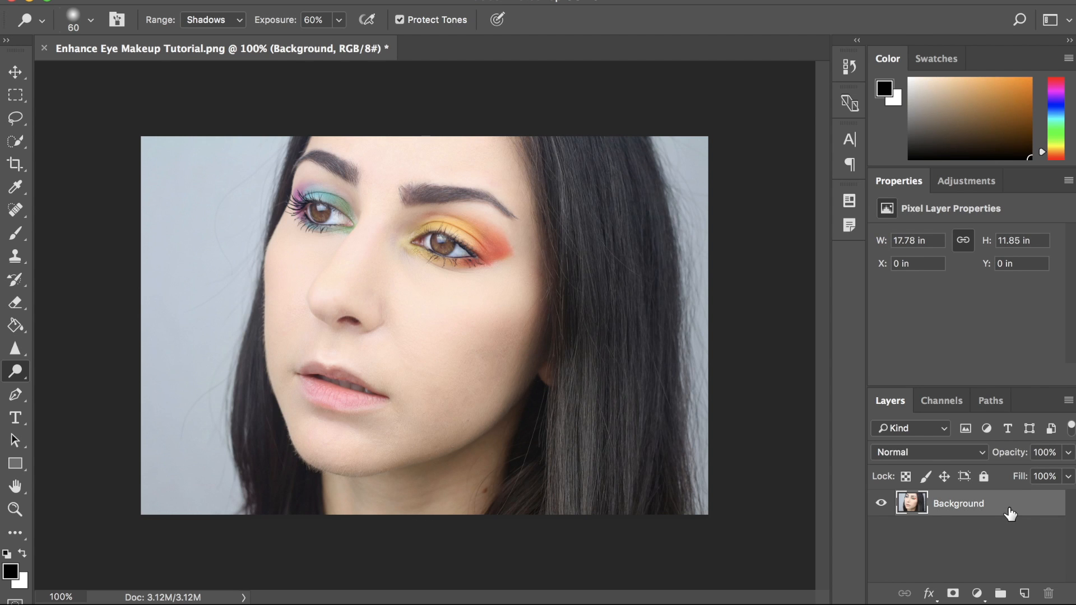
key("cmd+j")
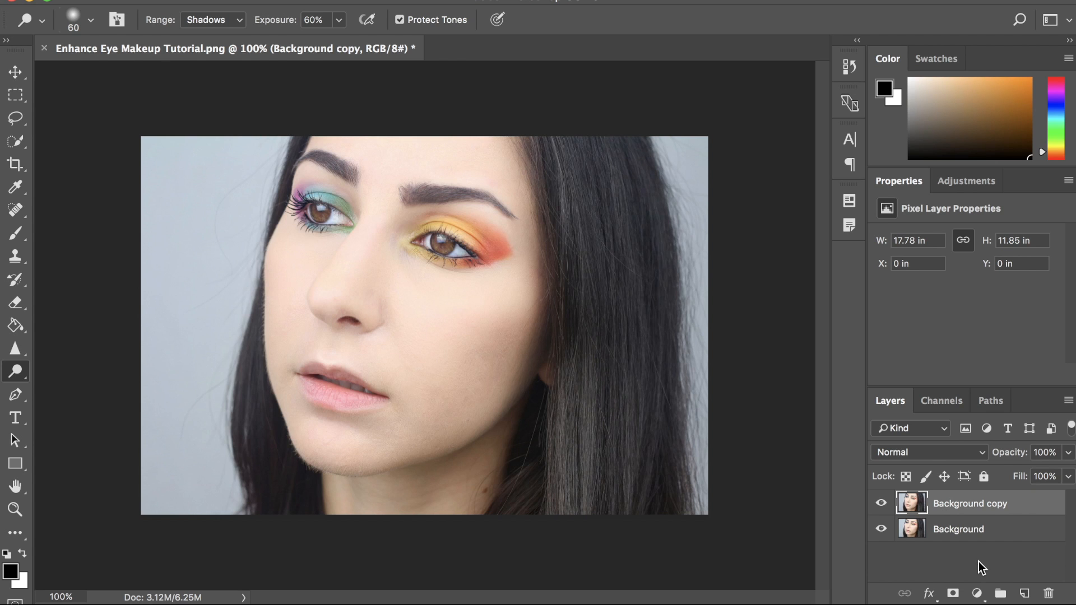
mouse_move(984, 568)
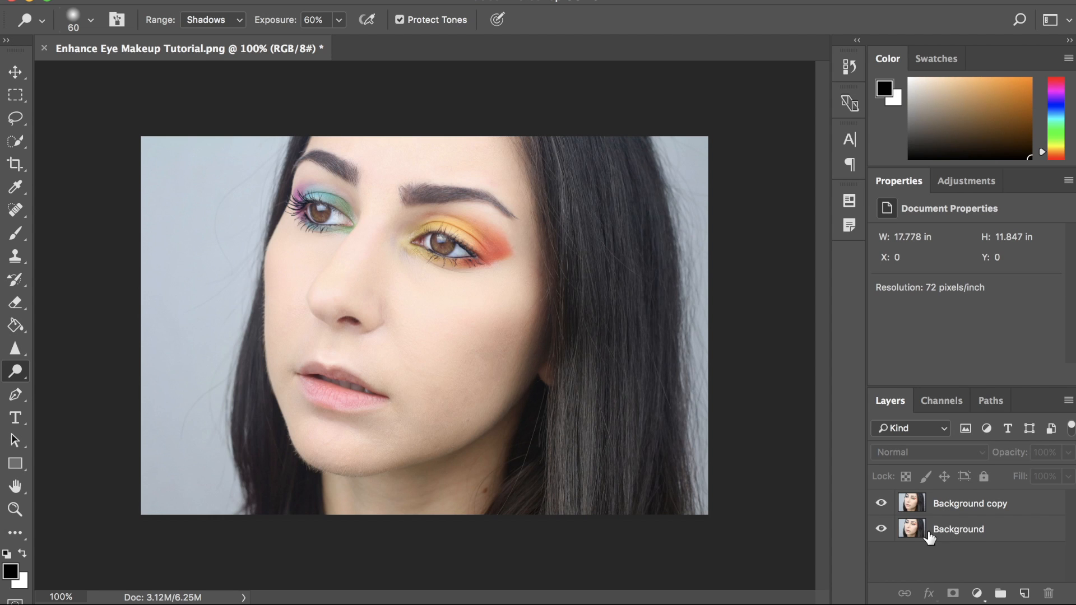
mouse_move(930, 539)
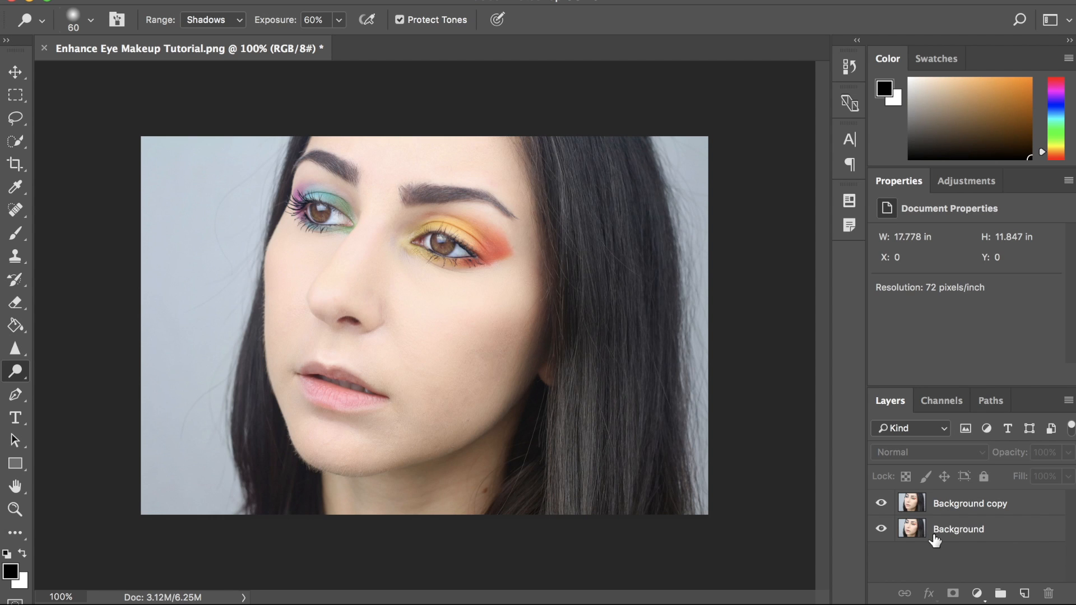
- Check the Background layer's context options, then make Background copy the active layer
right_click(959, 529)
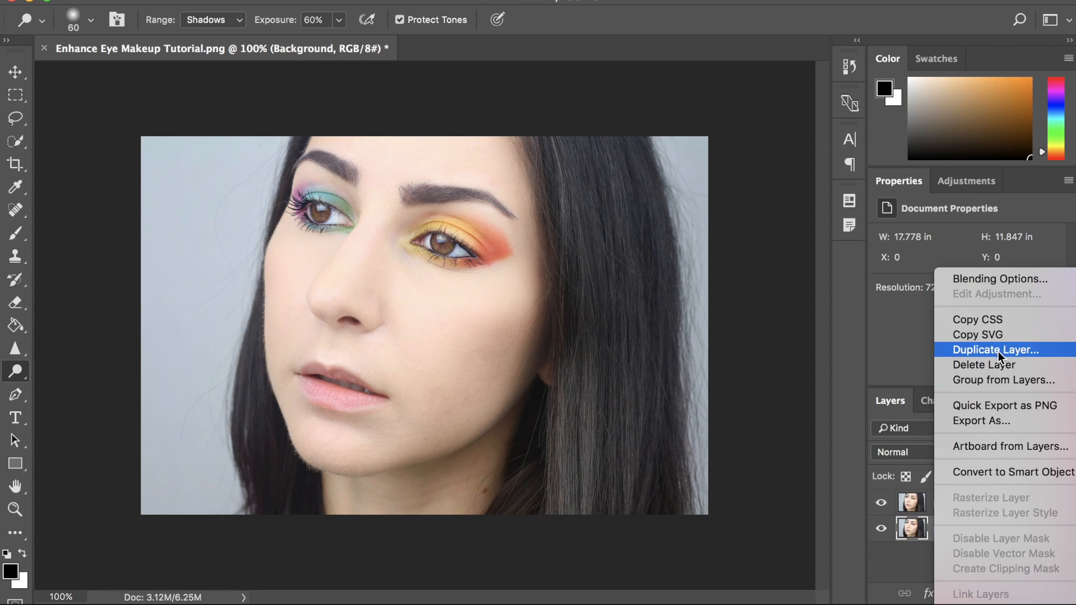
left_click(995, 350)
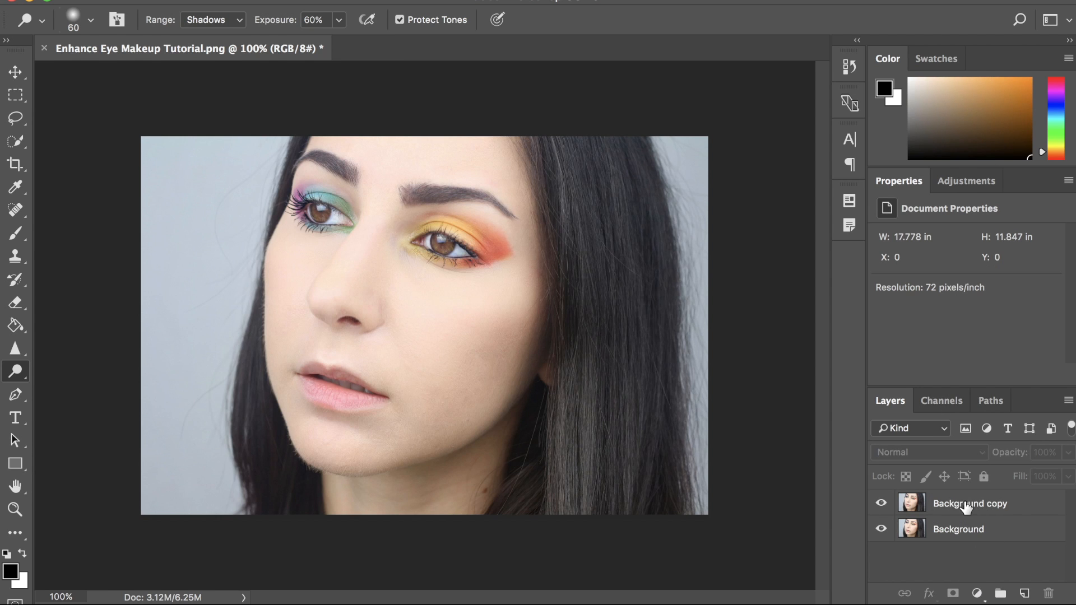
left_click(969, 503)
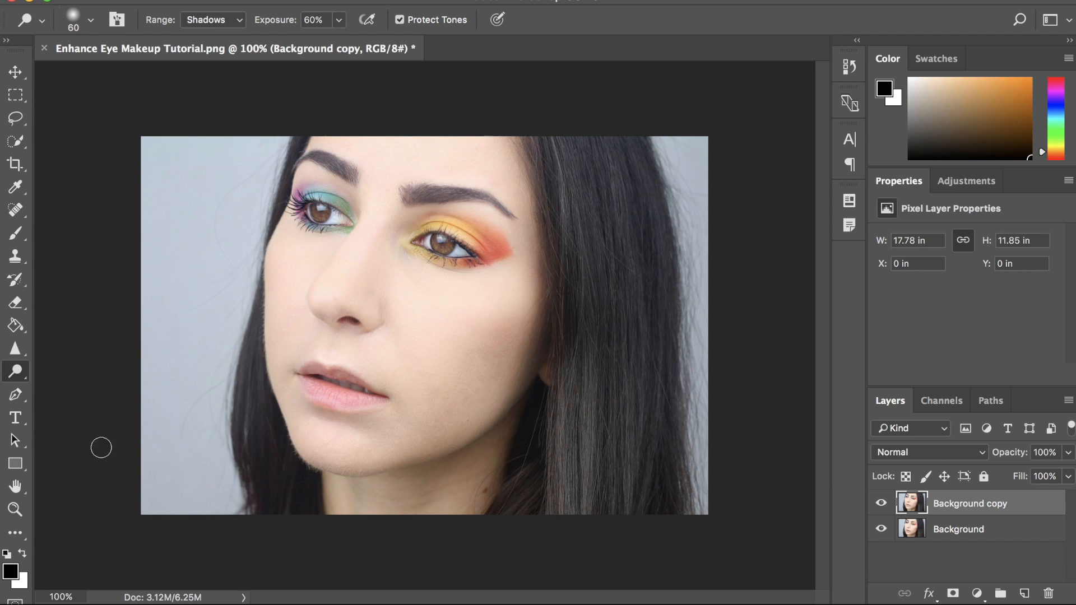
mouse_move(21, 380)
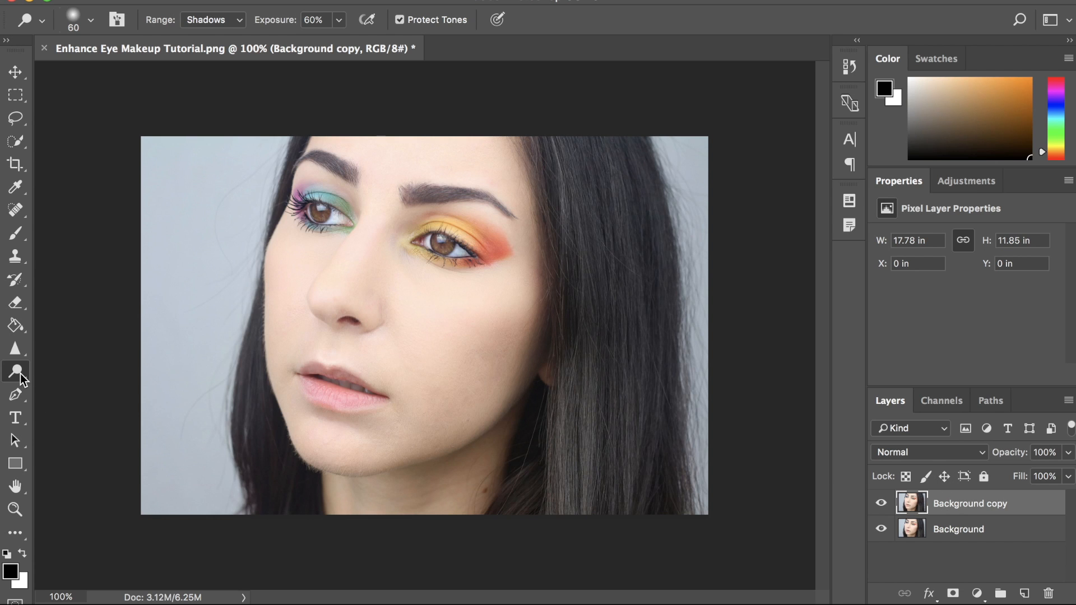
- Switch from the Dodge tool to the Burn tool in the toolbar flyout
left_click(15, 371)
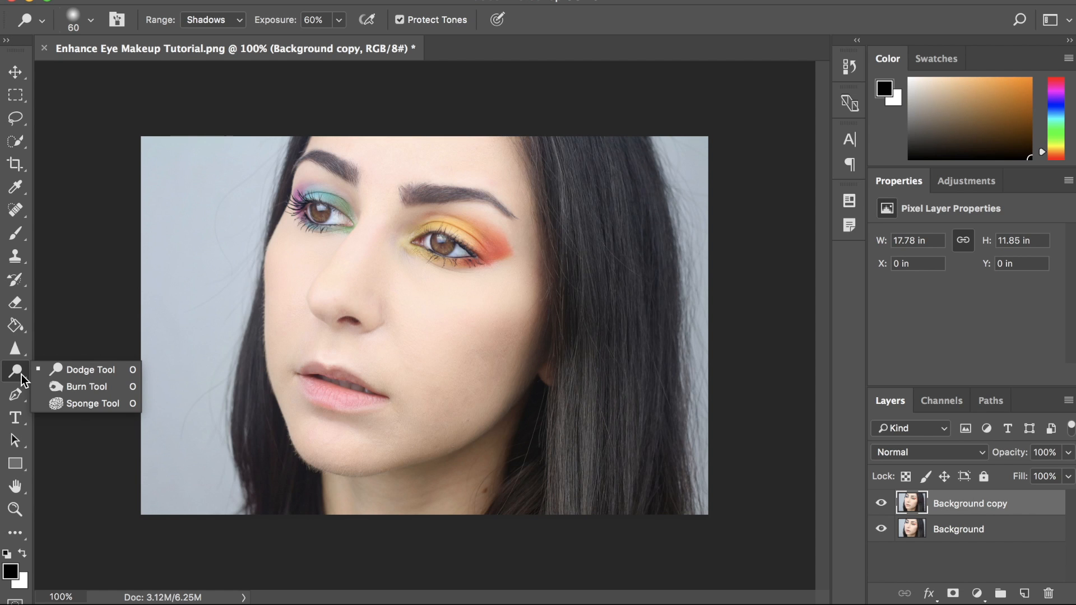
mouse_move(87, 387)
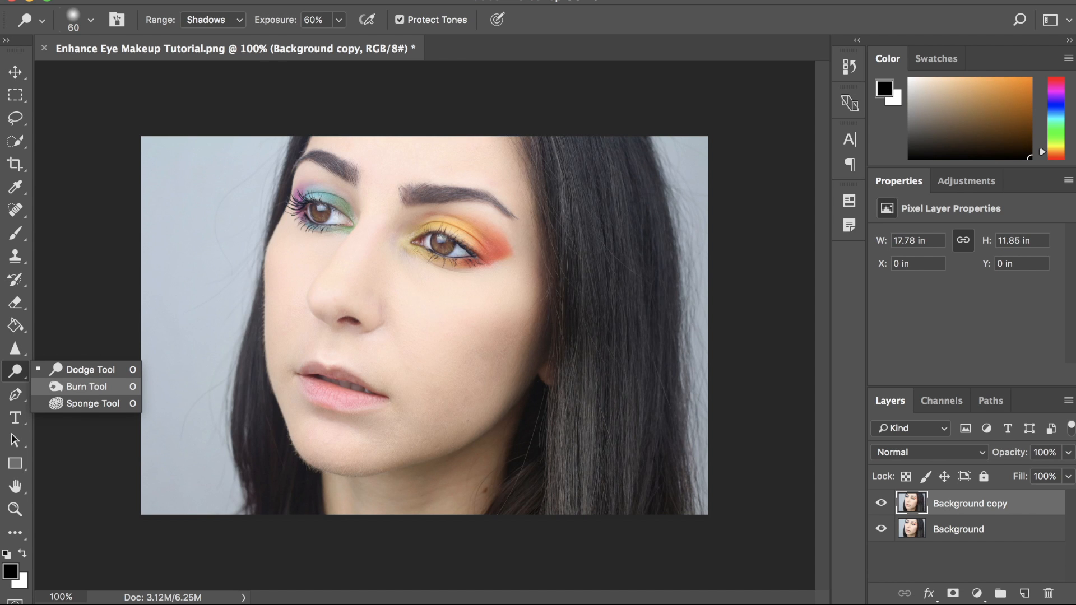
left_click(91, 402)
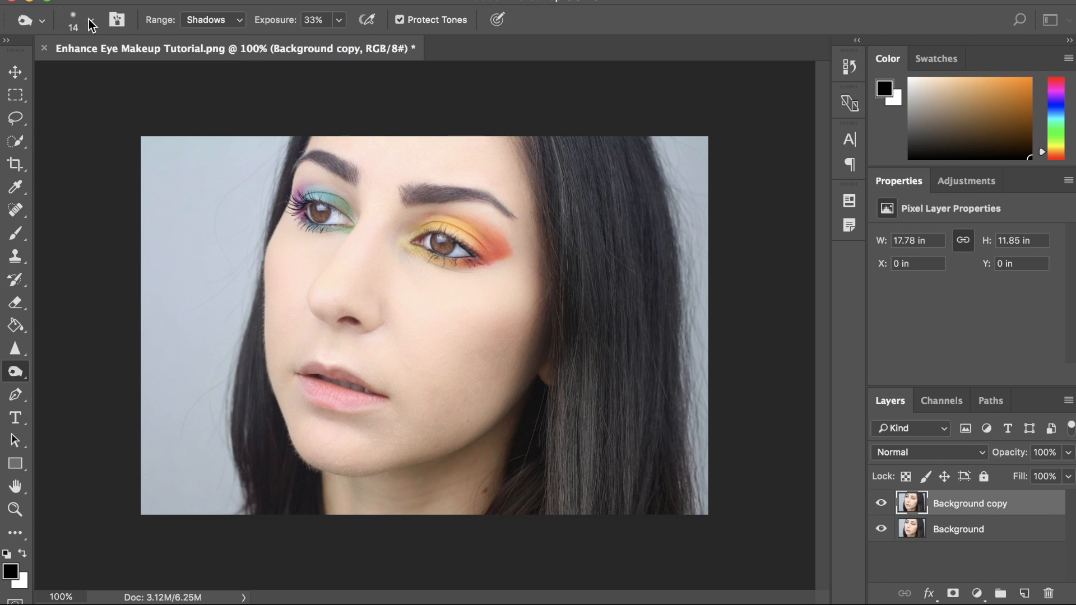
left_click(90, 19)
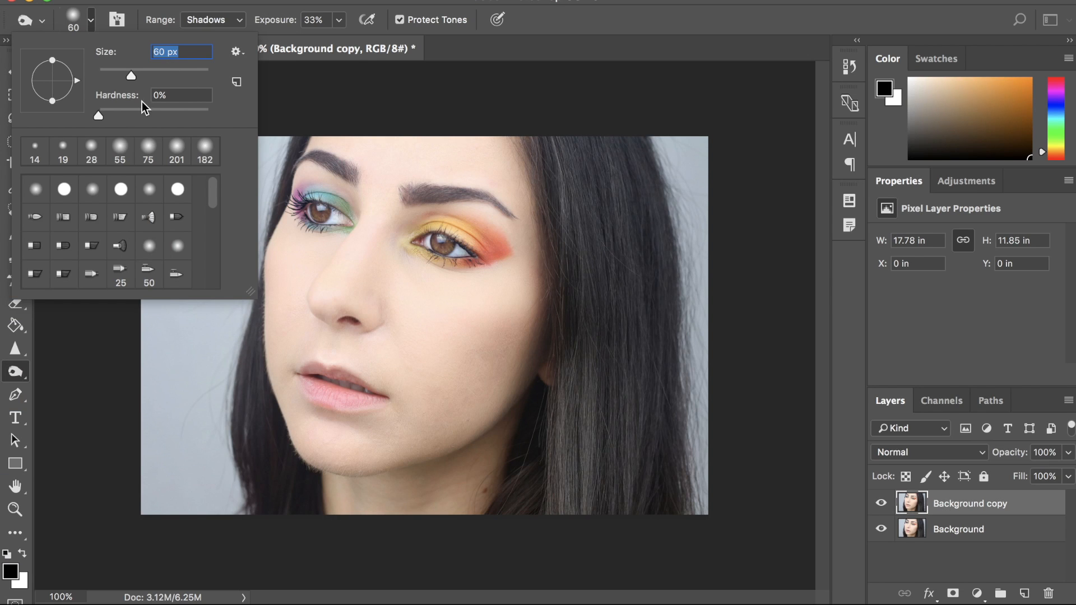
mouse_move(120, 122)
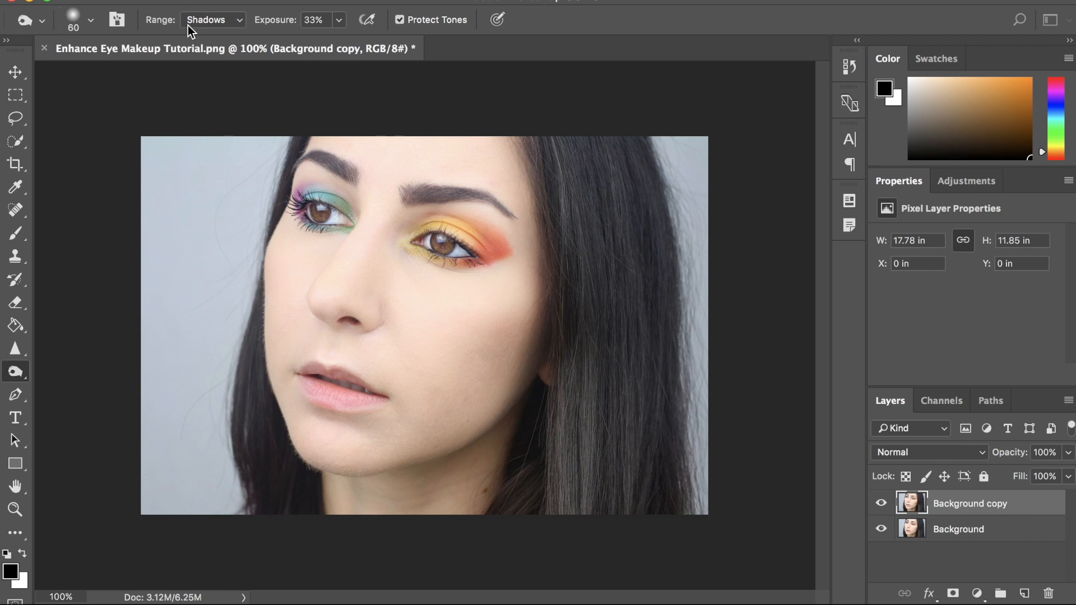
mouse_move(284, 29)
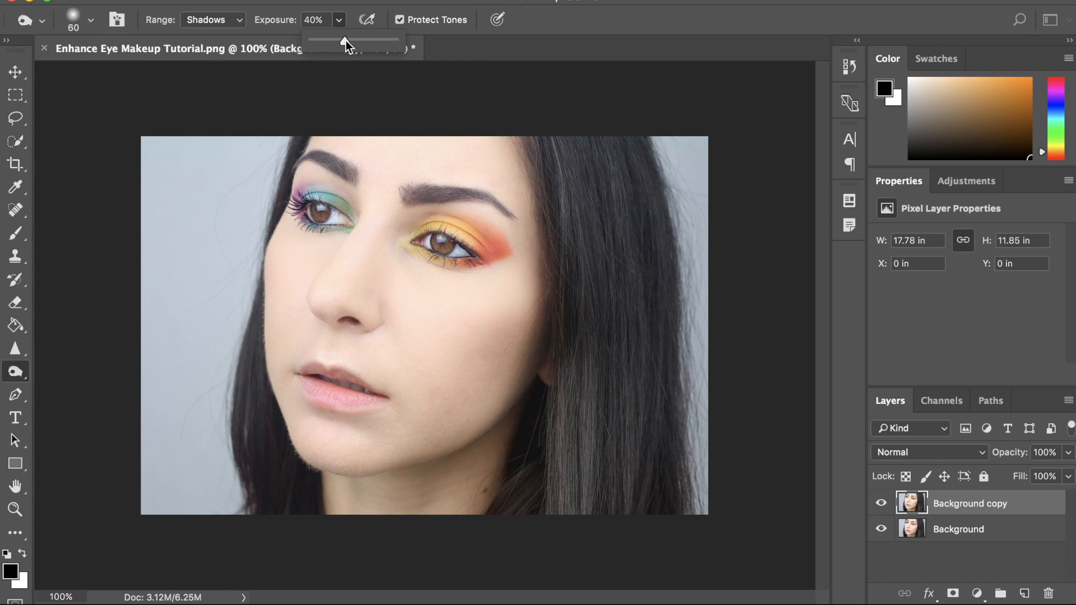
- Raise the Burn tool exposure from 33% to about 60% on the Shadows range
left_click_drag(343, 46, 356, 46)
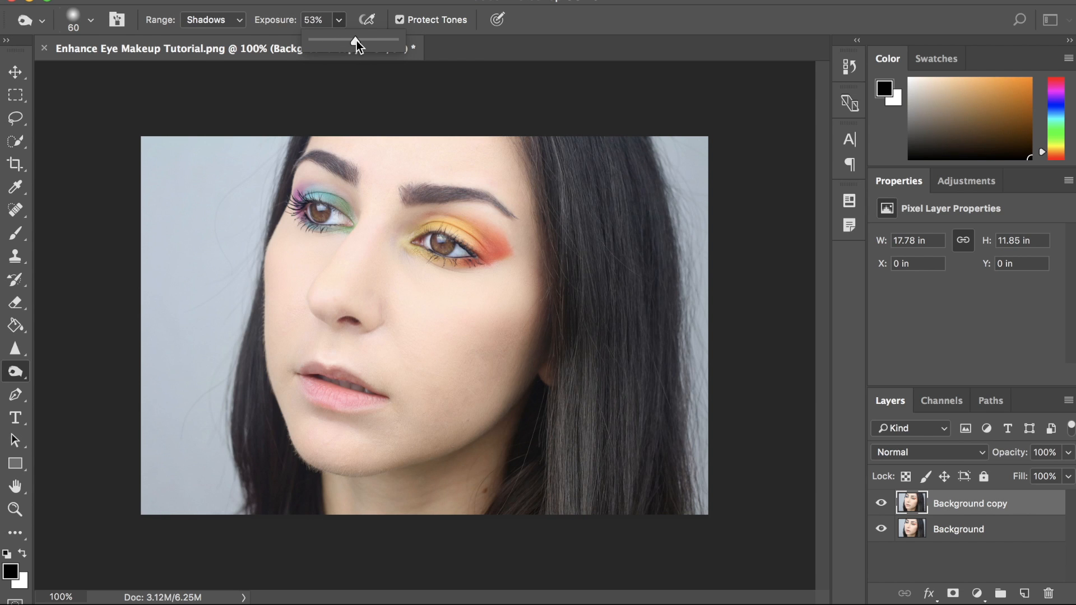
left_click_drag(352, 42, 360, 42)
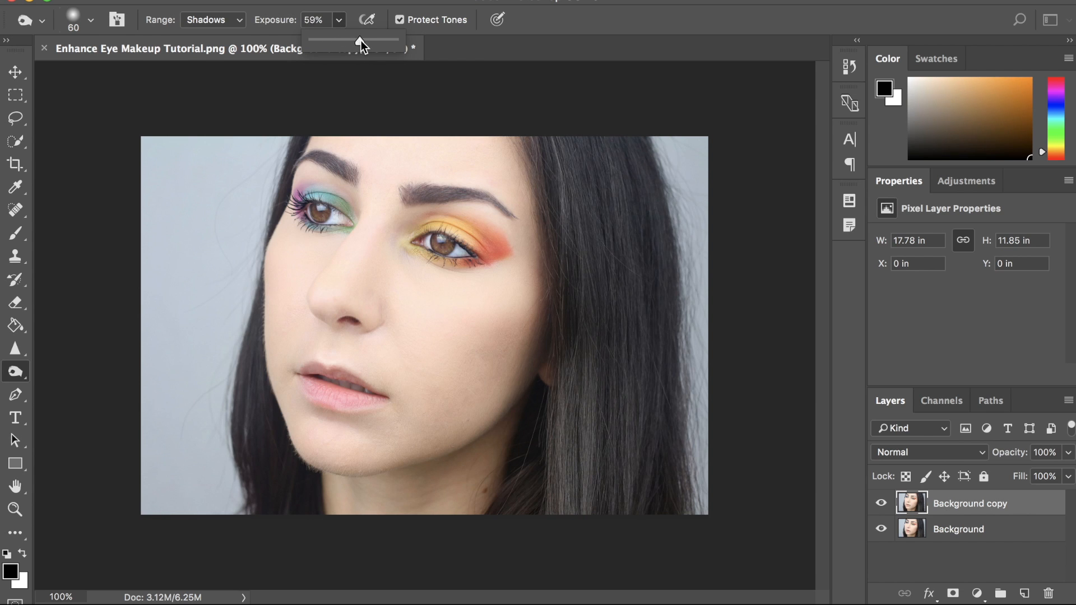
left_click_drag(353, 40, 360, 40)
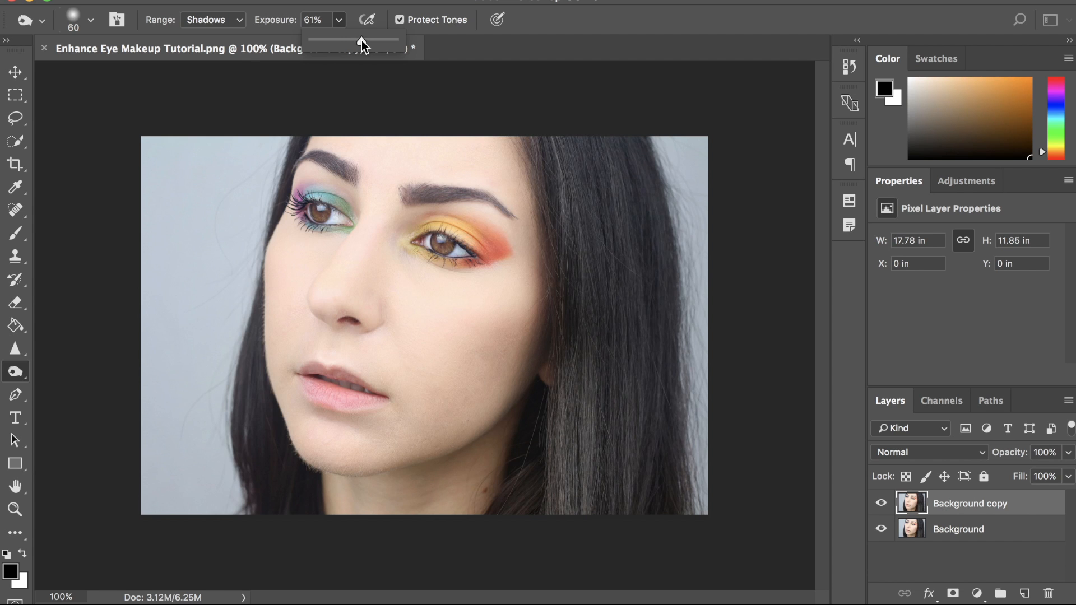
left_click_drag(358, 41, 360, 41)
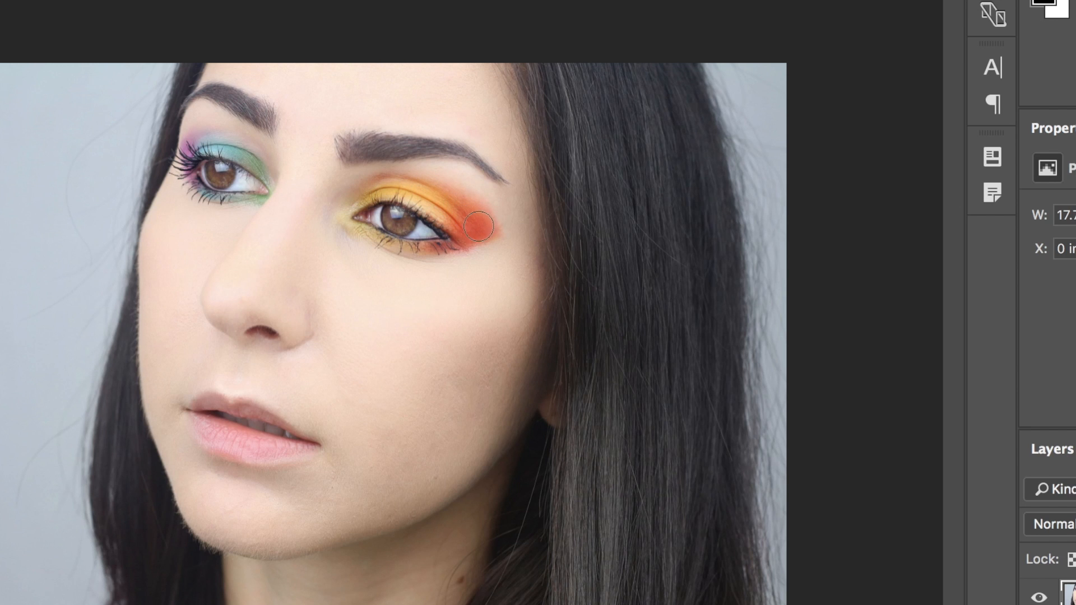
mouse_move(349, 223)
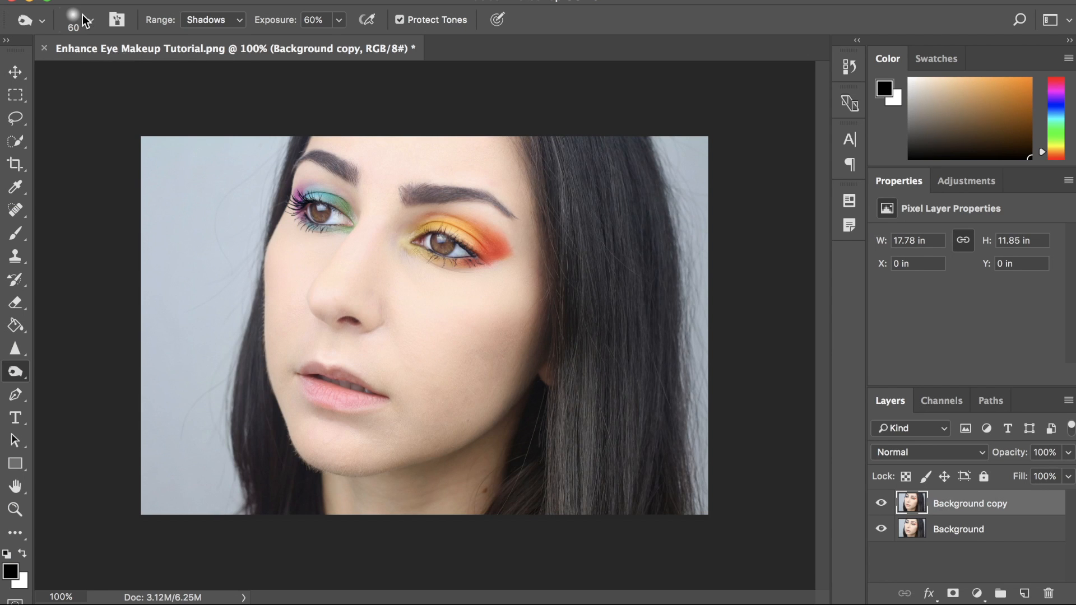
- Shrink the Burn brush from 80 px down to about 38 px for finer eye work
left_click(74, 19)
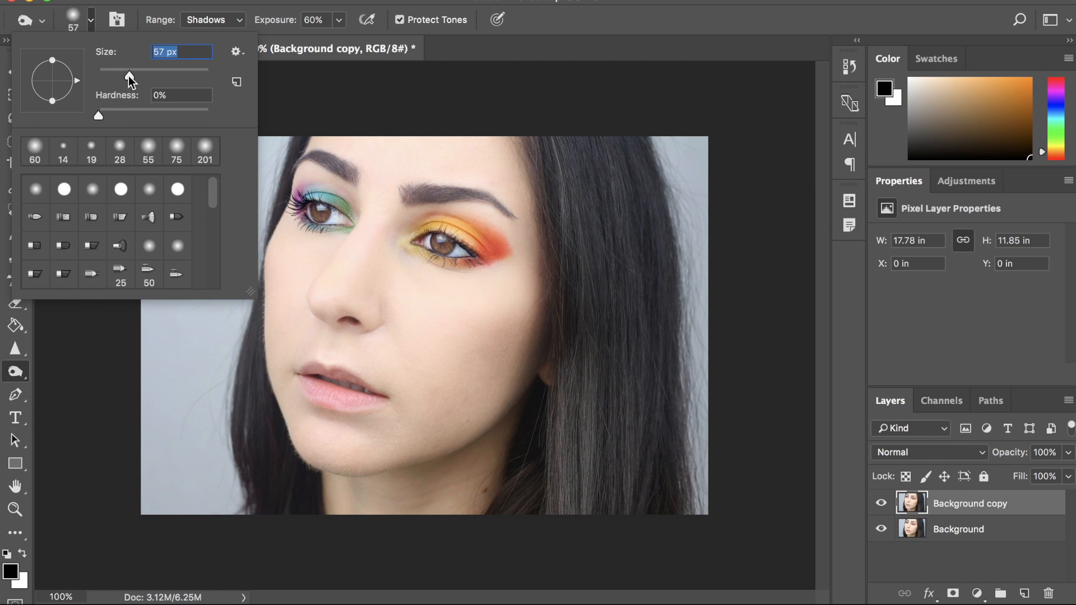
left_click_drag(130, 68, 117, 68)
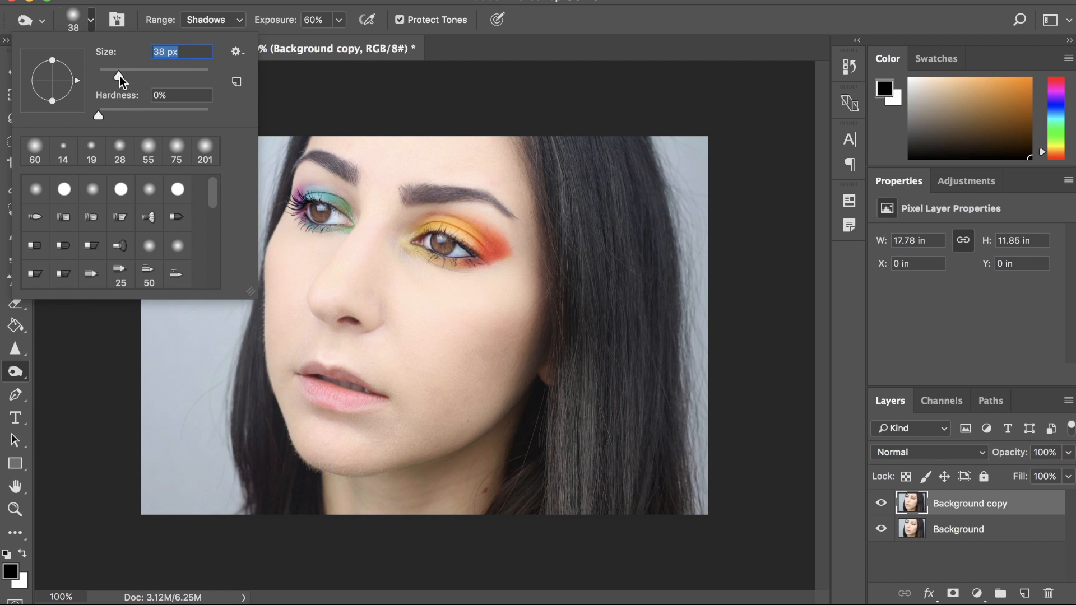
left_click_drag(119, 74, 115, 74)
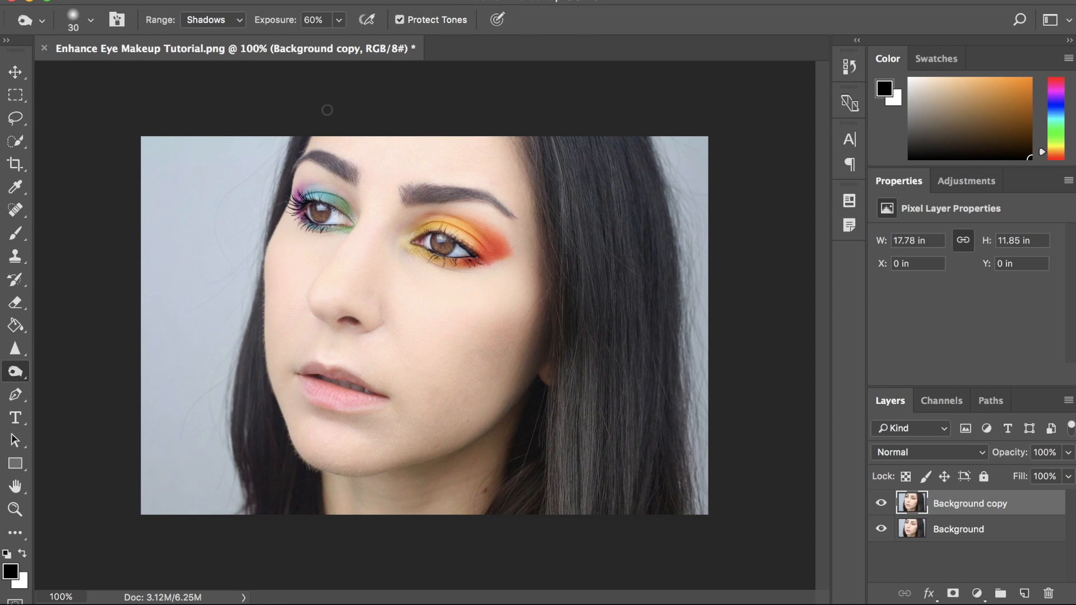
left_click(90, 19)
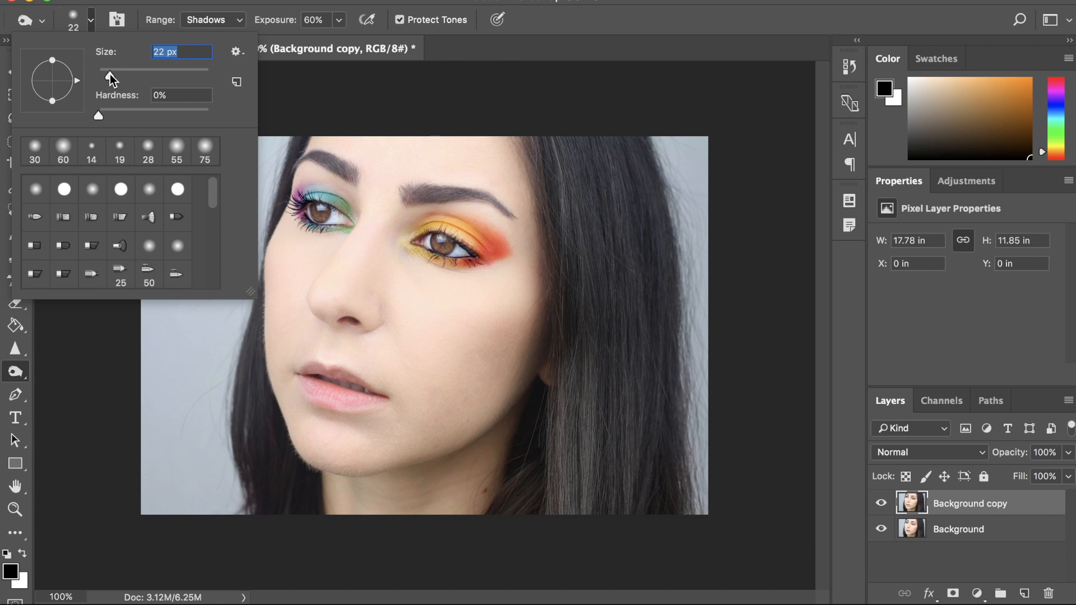
- Reduce the Burn brush to about 15 px for the lashes and waterline
left_click_drag(110, 69, 104, 69)
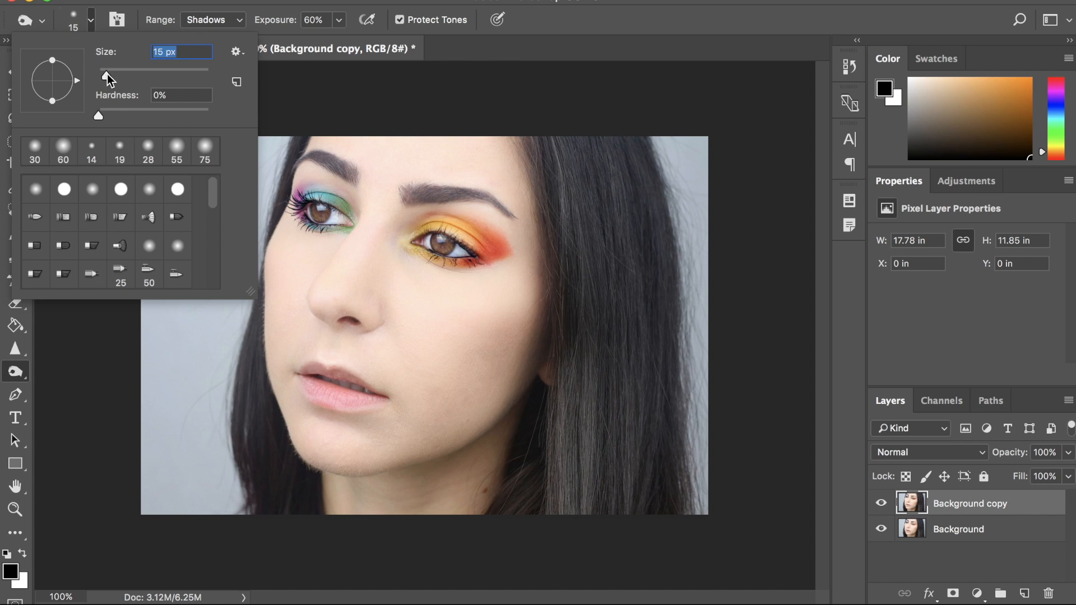
left_click(491, 55)
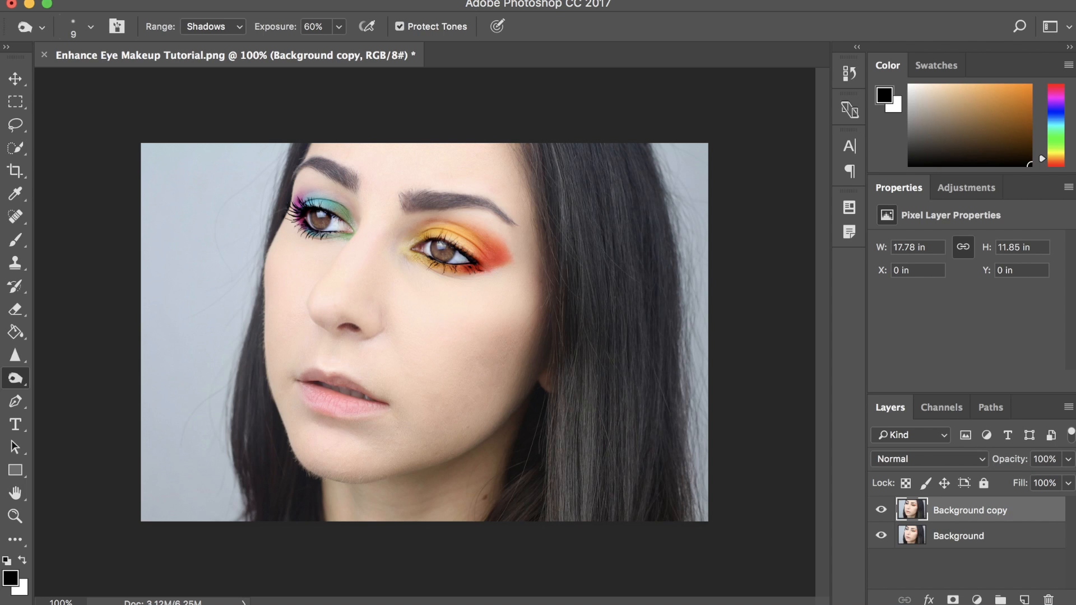
left_click(881, 535)
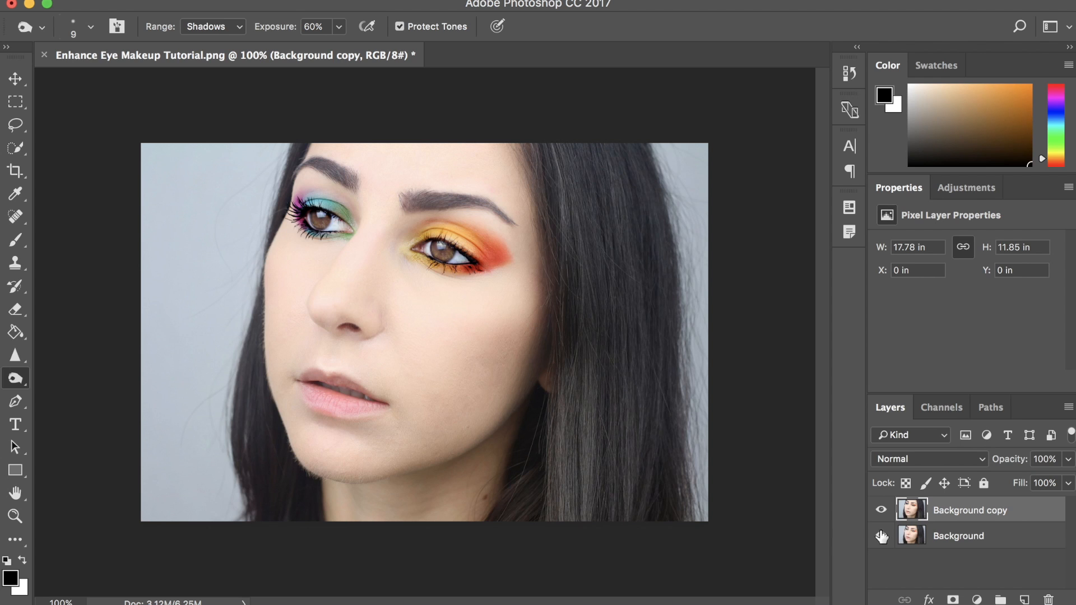
left_click(881, 513)
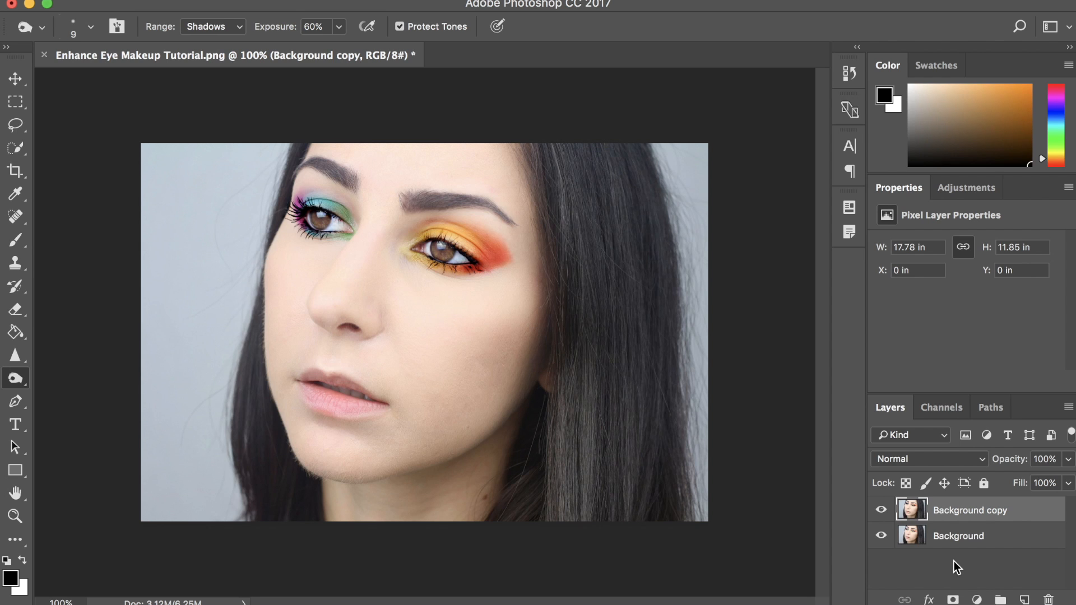
- Switch to the Dodge tool and shrink its brush to about 12 px
left_click(14, 377)
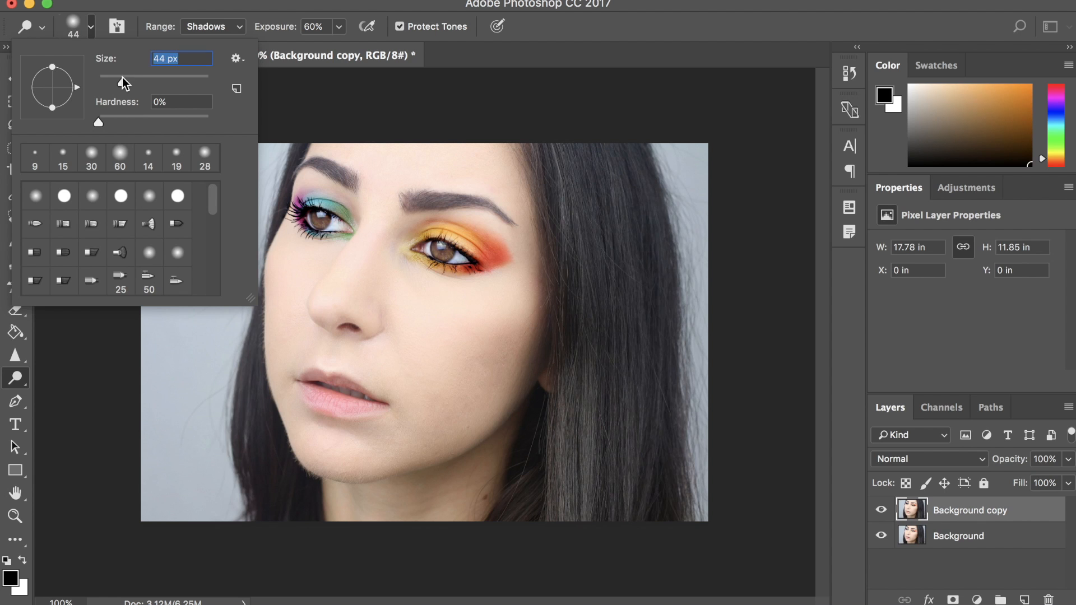
left_click_drag(125, 76, 107, 76)
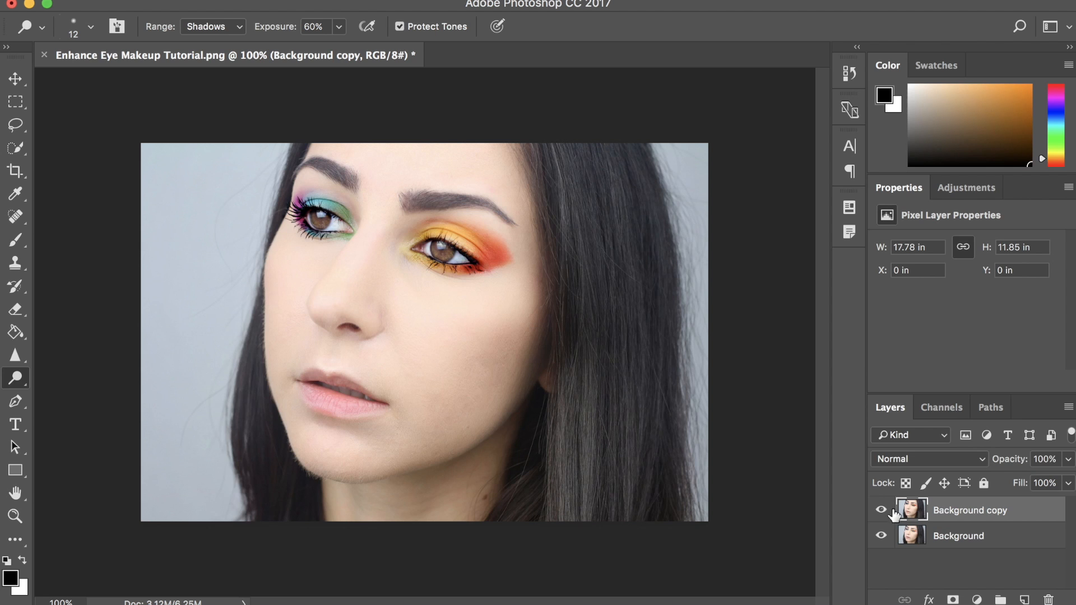
left_click(881, 510)
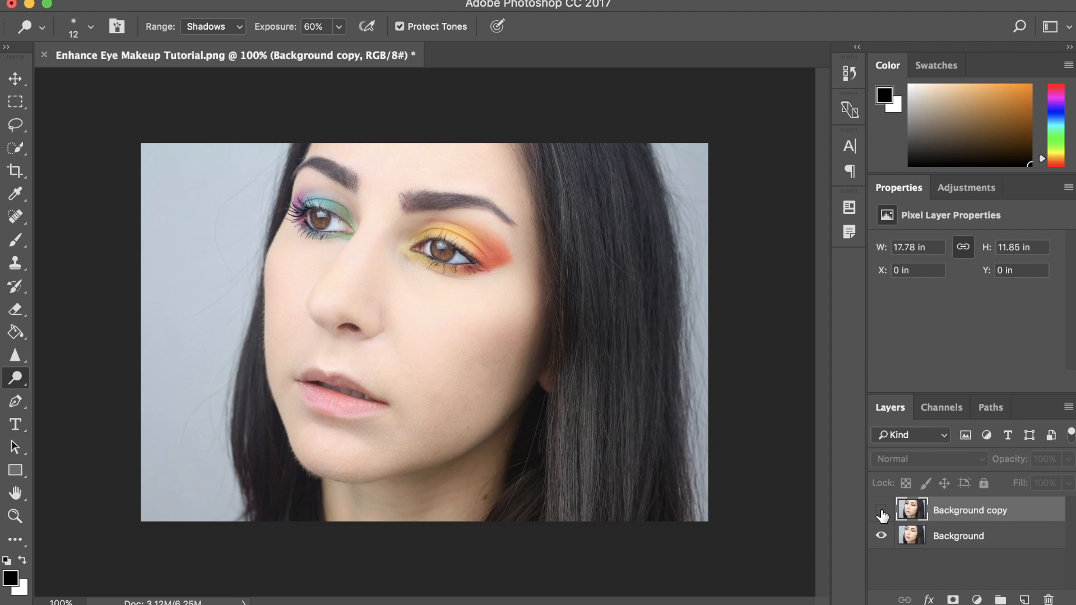
left_click(881, 512)
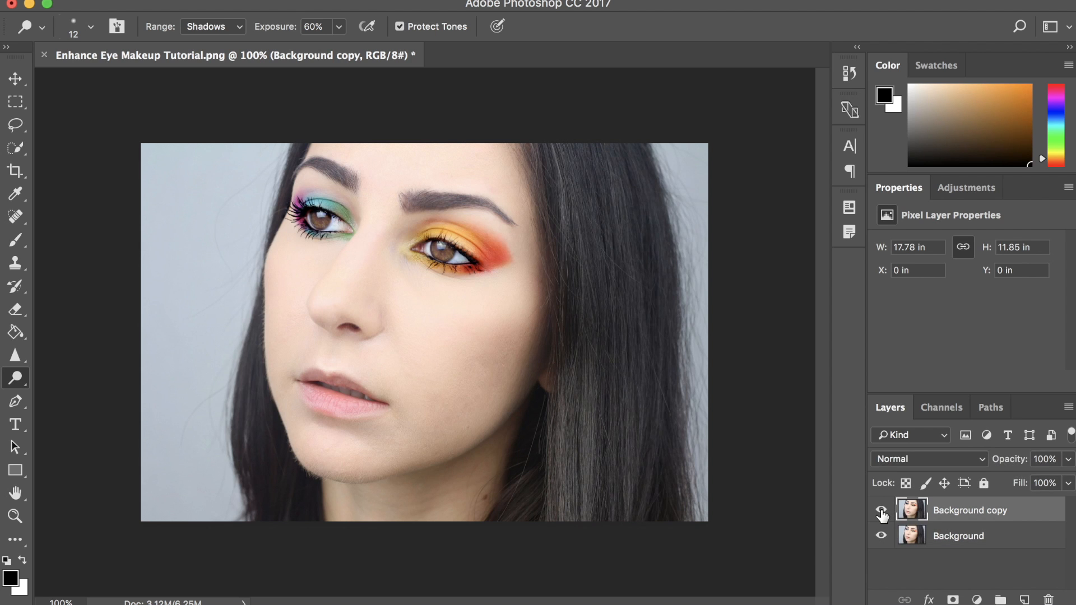